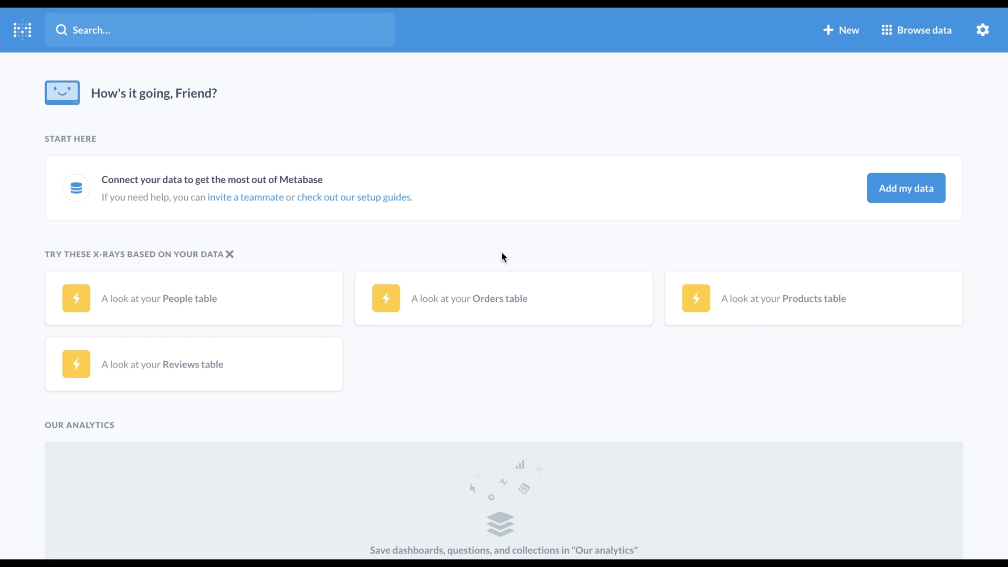
Open the Customer Model question from the Recently viewed list
{"action": "left_click", "coordinate": [219, 29]}
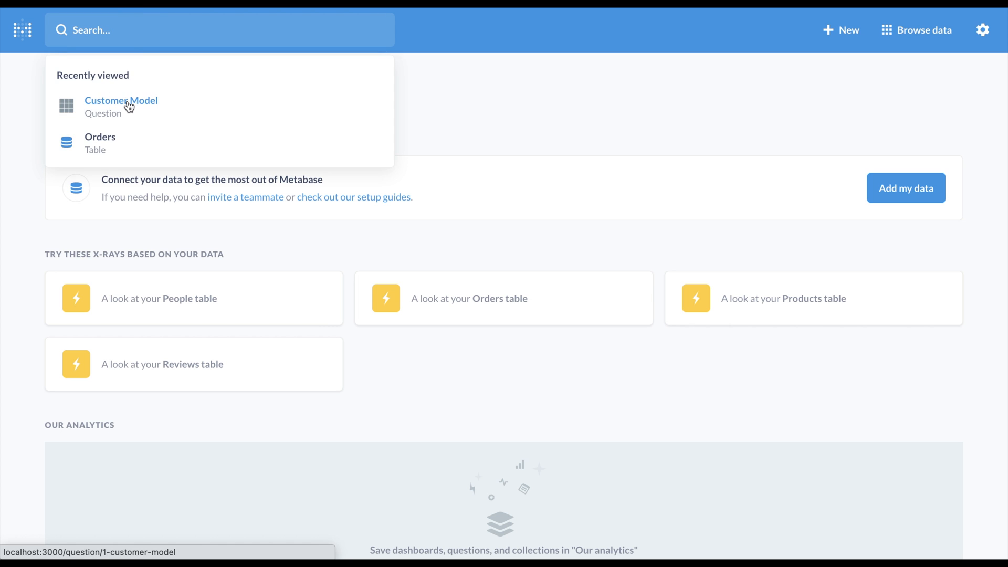
{"action": "left_click", "coordinate": [121, 101]}
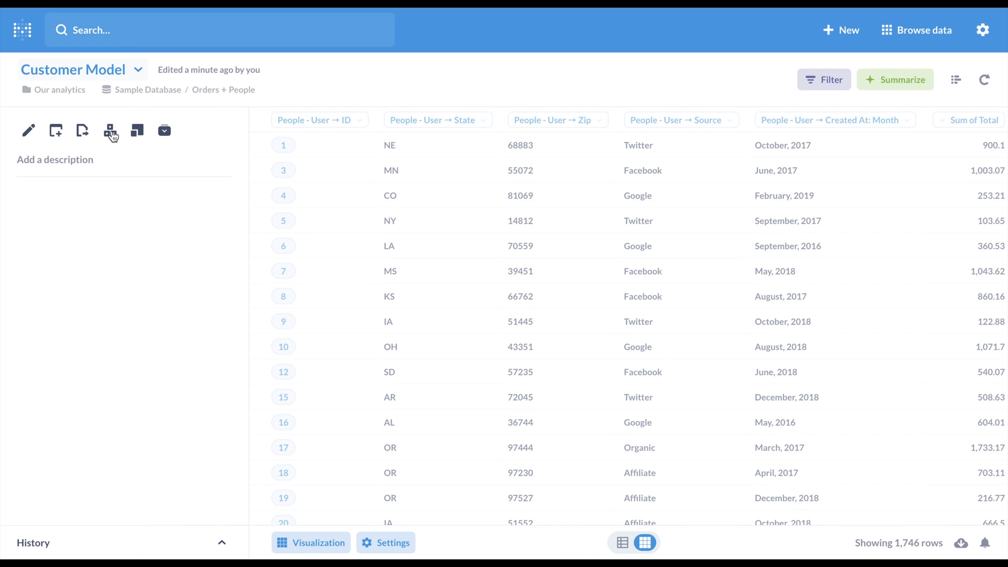
Convert the Customer Model saved question into a model in Our analytics
{"action": "left_click", "coordinate": [110, 130]}
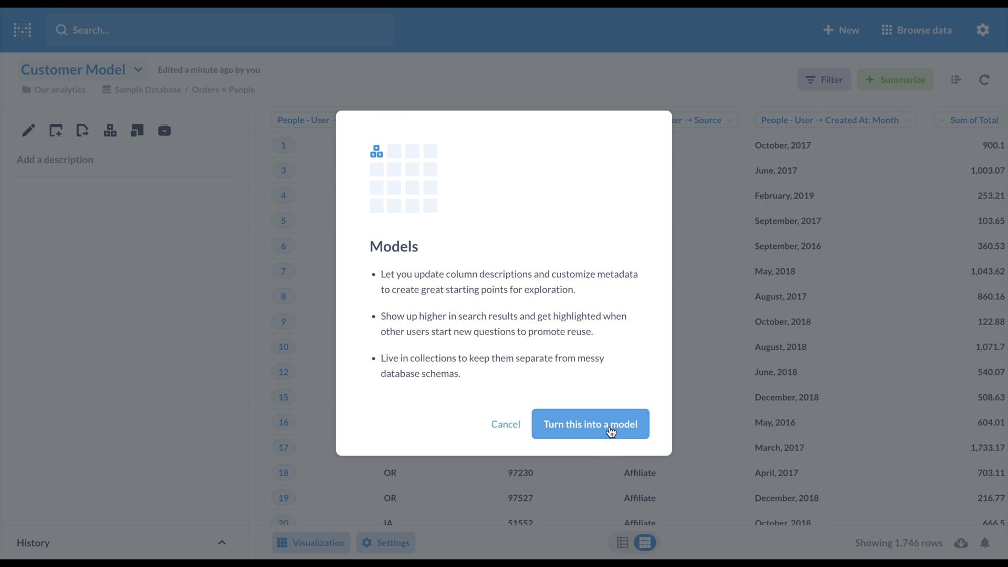
{"action": "left_click", "coordinate": [590, 423]}
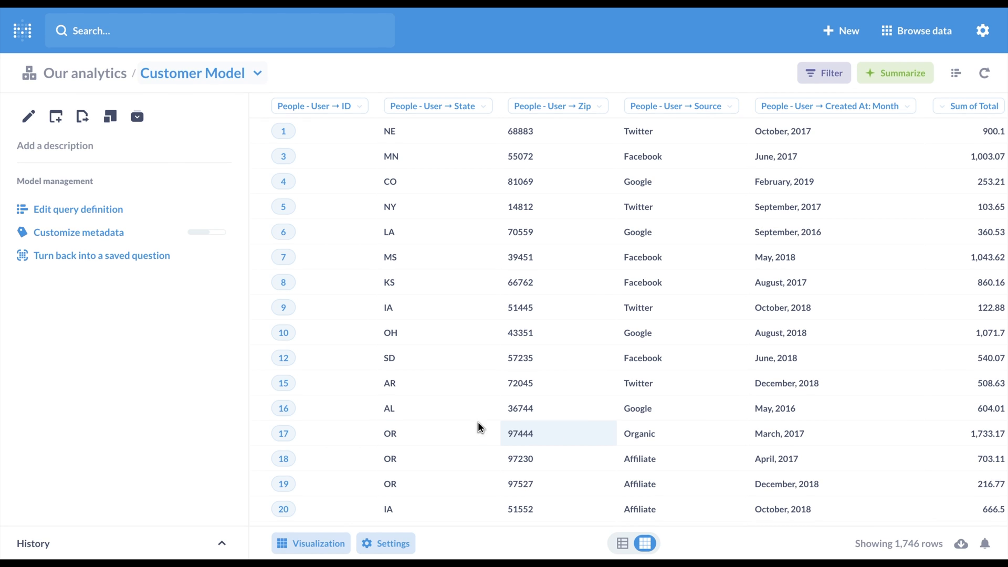
{"action": "mouse_move", "coordinate": [79, 232]}
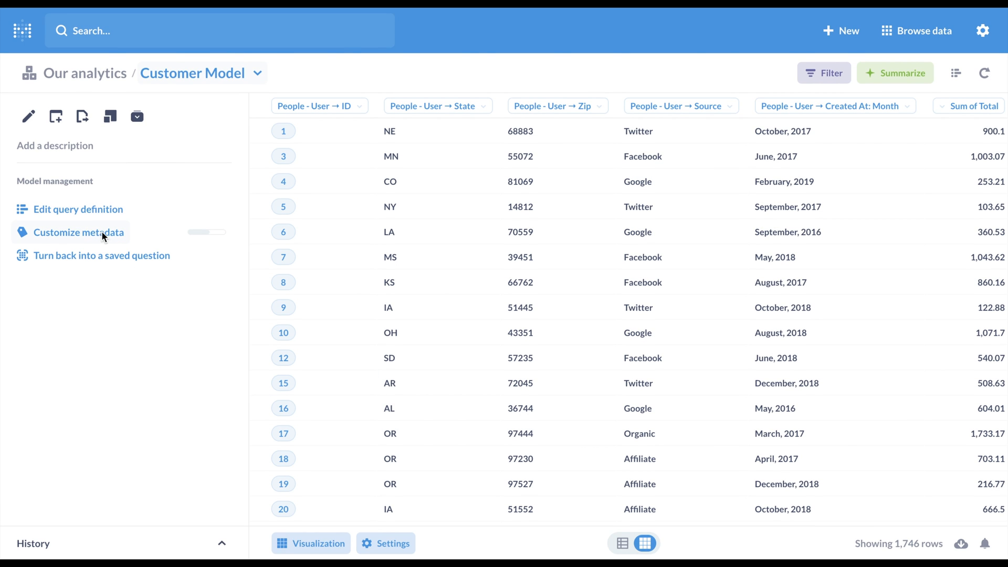
Give the Source column a display name and channel description in the metadata editor and save
{"action": "left_click", "coordinate": [79, 232]}
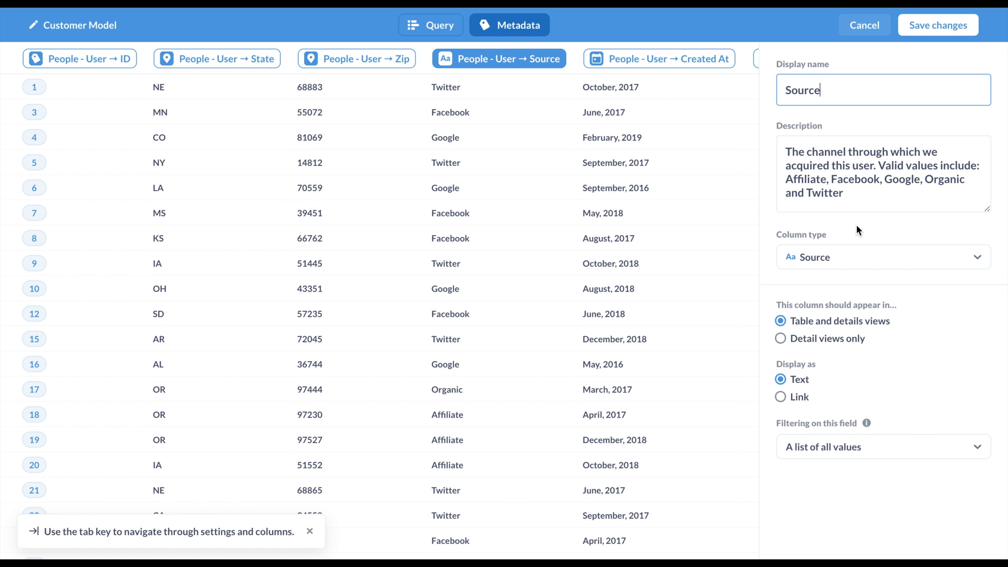
{"action": "left_click", "coordinate": [882, 257]}
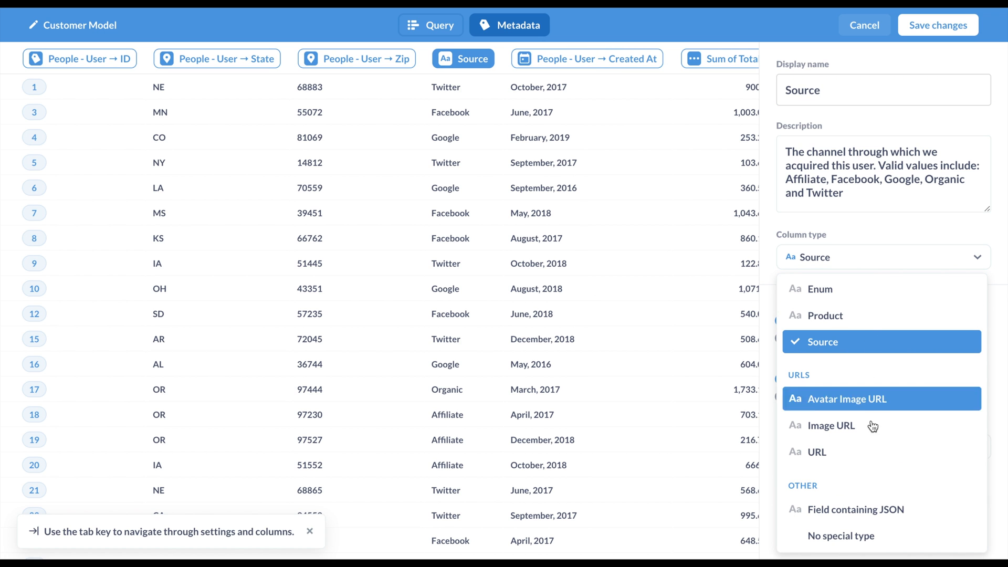
{"action": "mouse_move", "coordinate": [945, 35]}
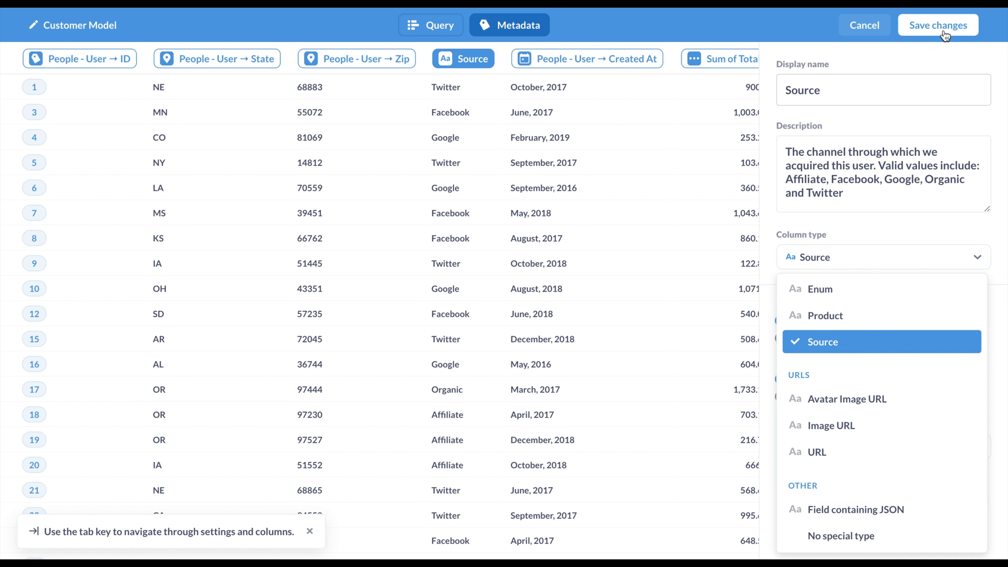
{"action": "left_click", "coordinate": [938, 25]}
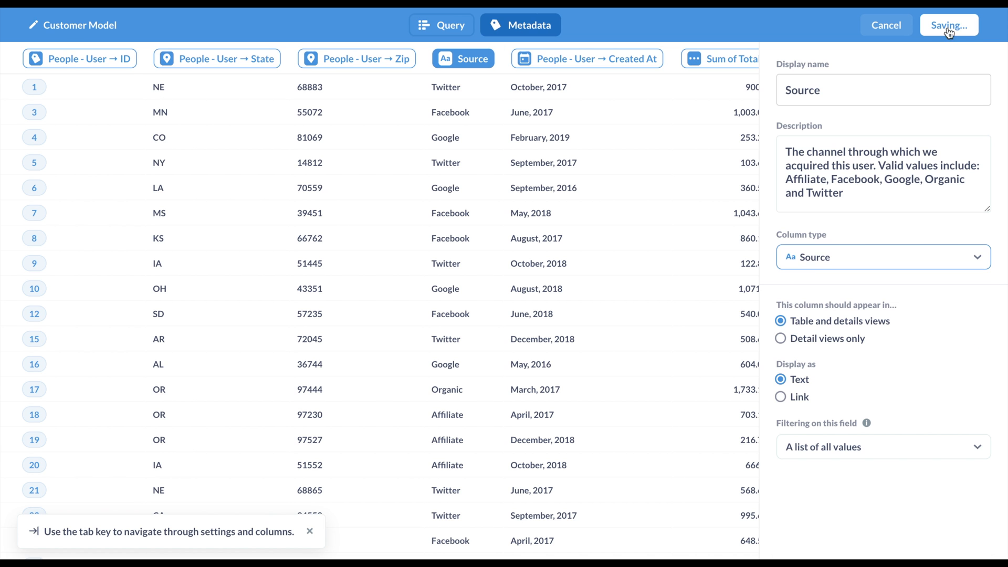
{"action": "left_click", "coordinate": [947, 25]}
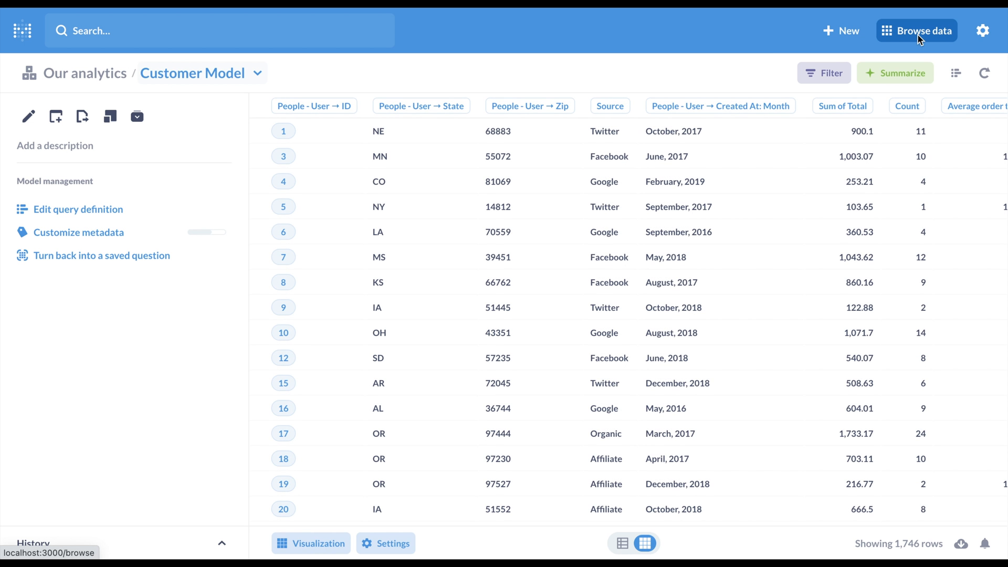
{"action": "mouse_move", "coordinate": [851, 47]}
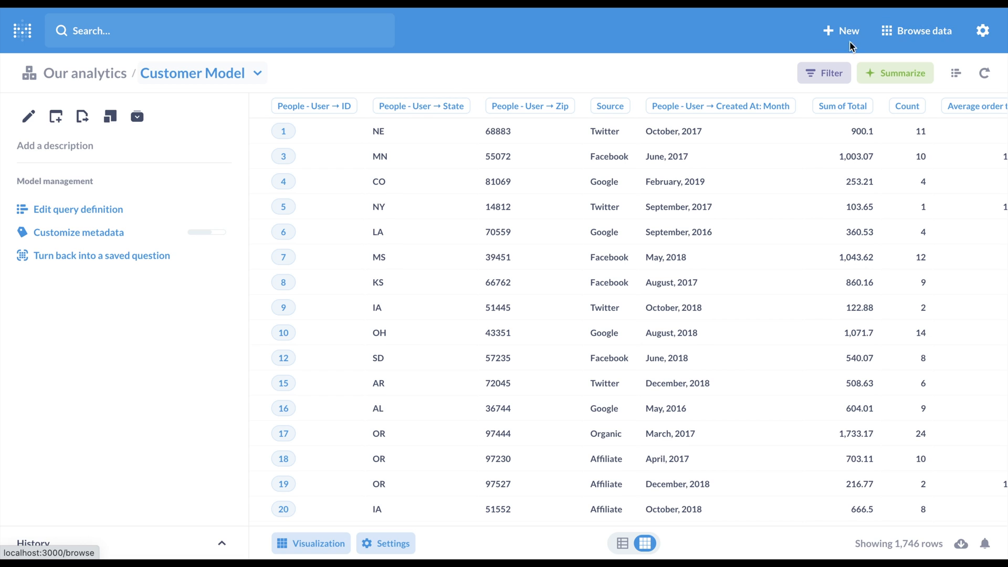
Show the + New menu with Question, SQL query, Dashboard and Collection, then search 'cus'
{"action": "left_click", "coordinate": [841, 31]}
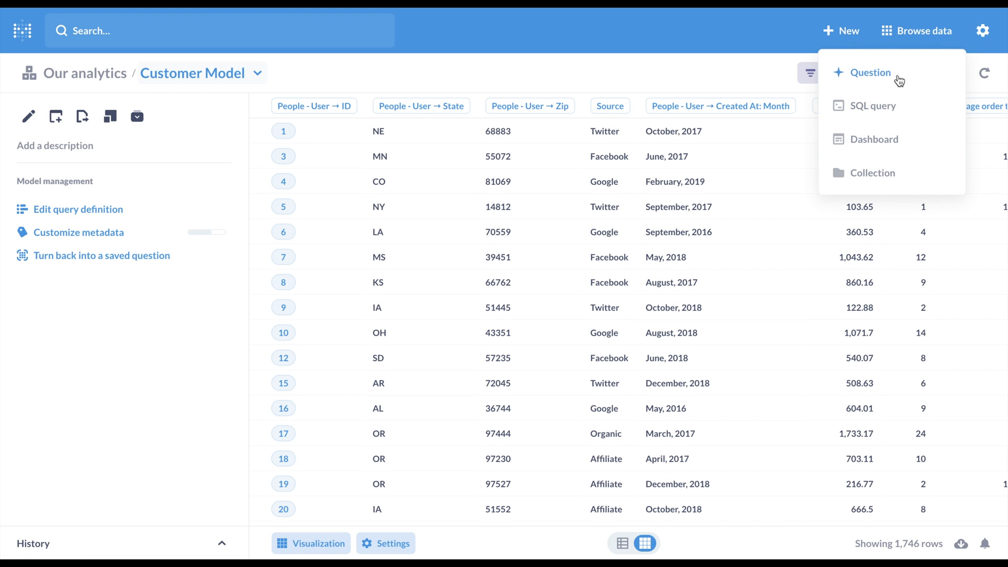
{"action": "mouse_move", "coordinate": [873, 105]}
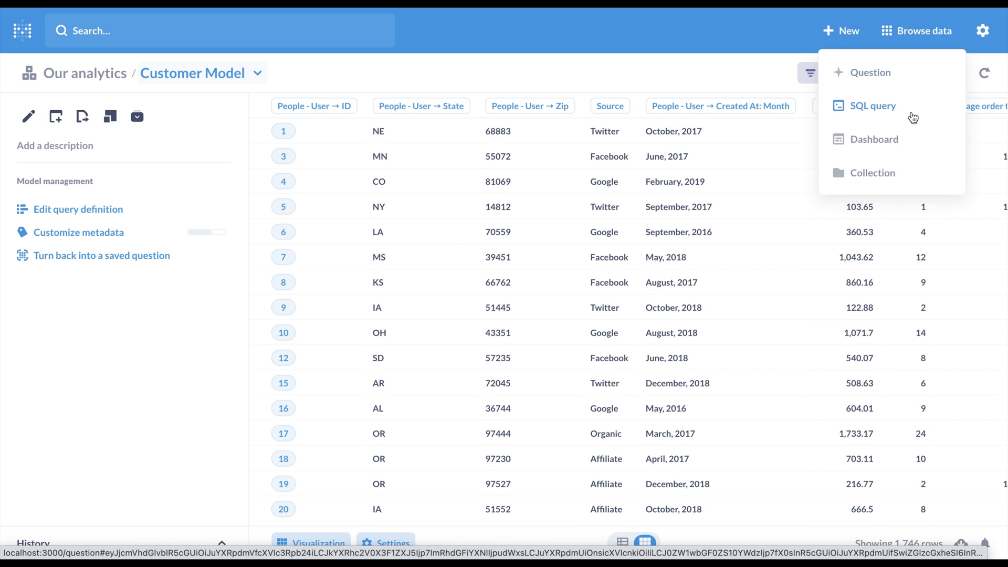
{"action": "mouse_move", "coordinate": [915, 184]}
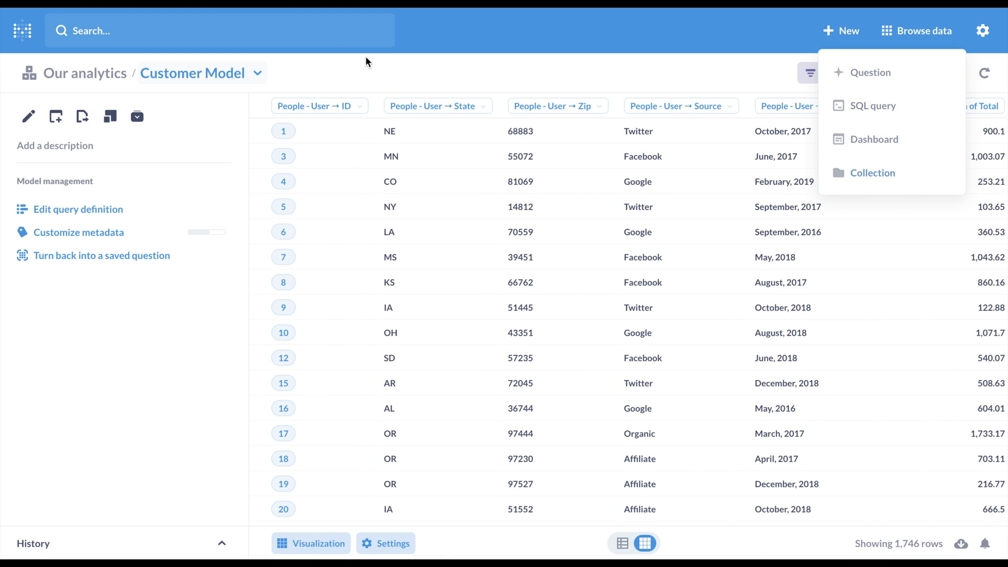
{"action": "type", "text": "cus"}
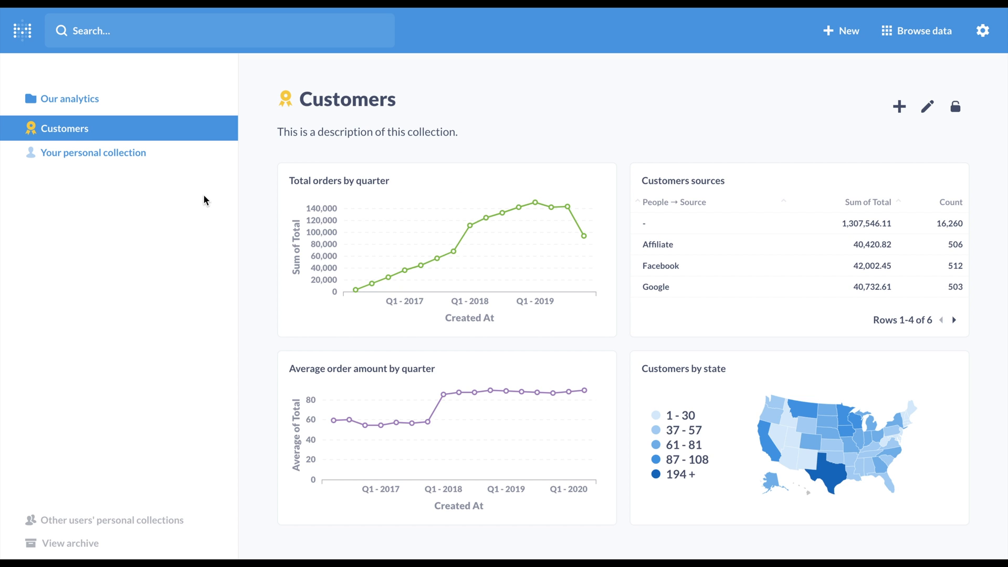
Find the Customers collection via 'cus', return to Customer Model and show the admin menu
{"action": "type", "text": "cus"}
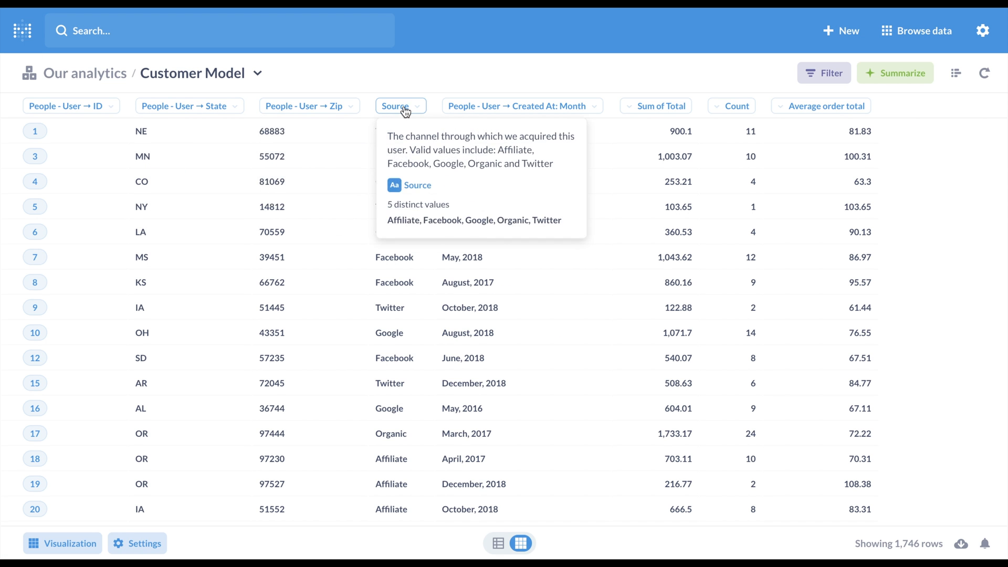
{"action": "left_click", "coordinate": [983, 31]}
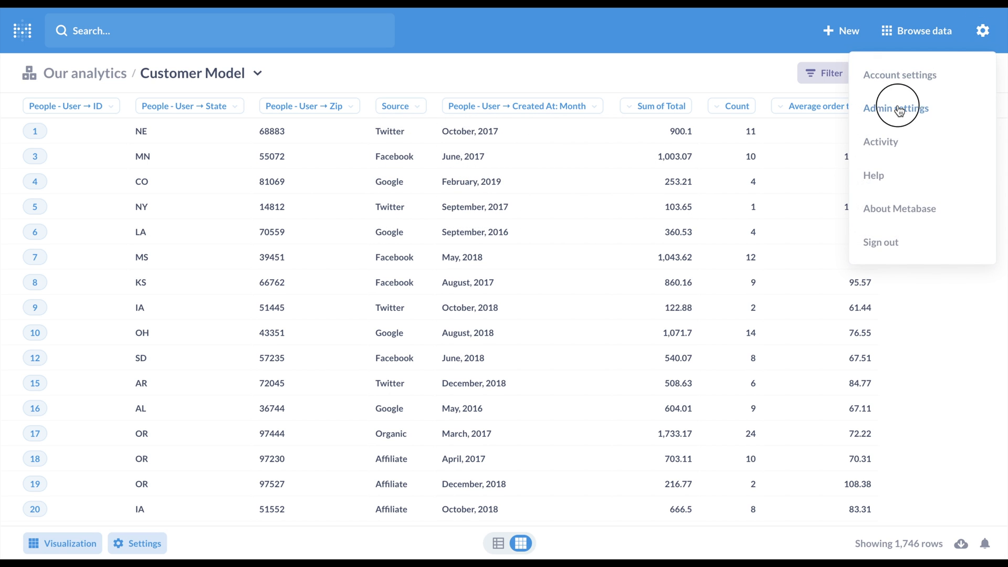
Add a new database in Admin settings with BigQuery as the database type
{"action": "left_click", "coordinate": [894, 107]}
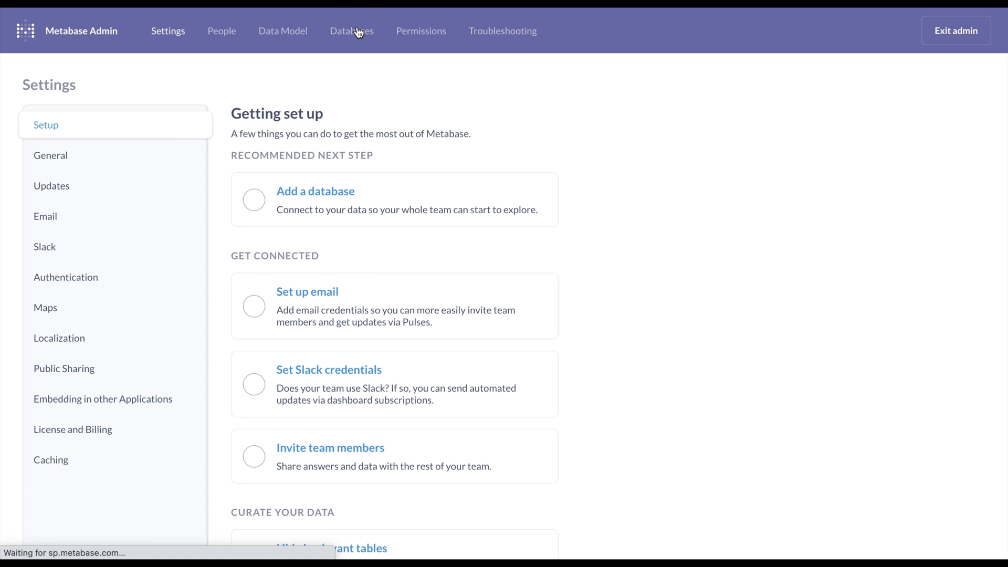
{"action": "left_click", "coordinate": [352, 30]}
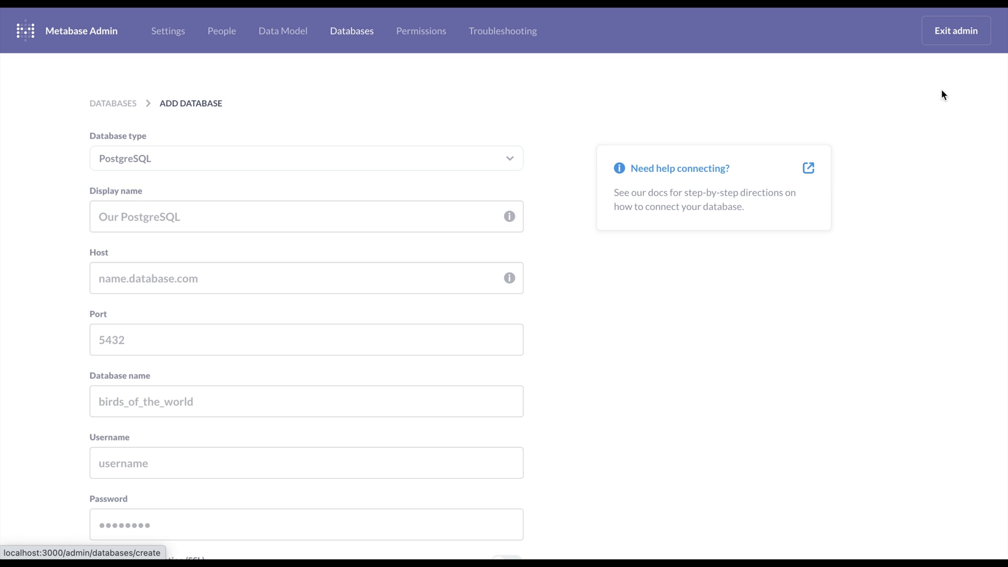
{"action": "left_click", "coordinate": [305, 158]}
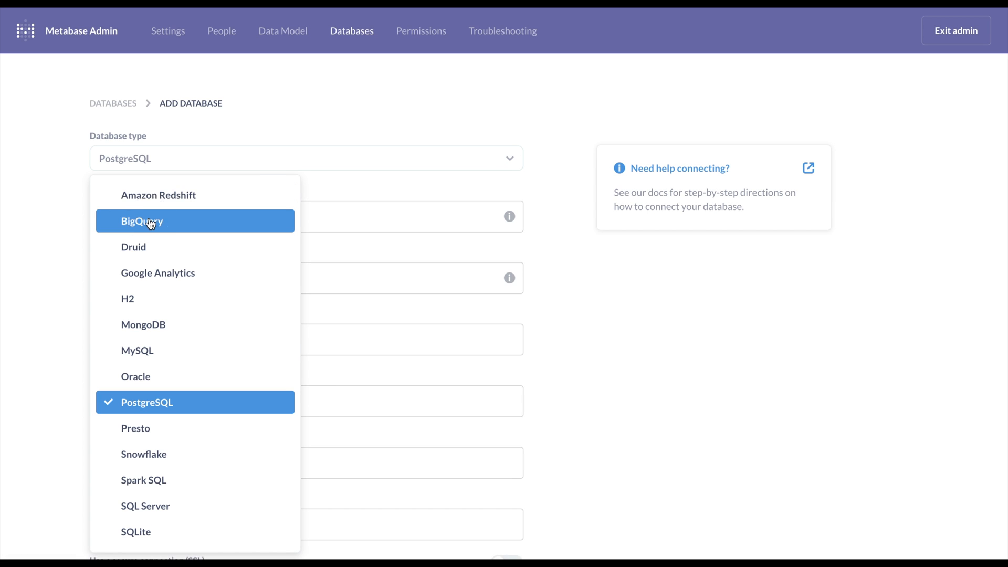
{"action": "left_click", "coordinate": [142, 220]}
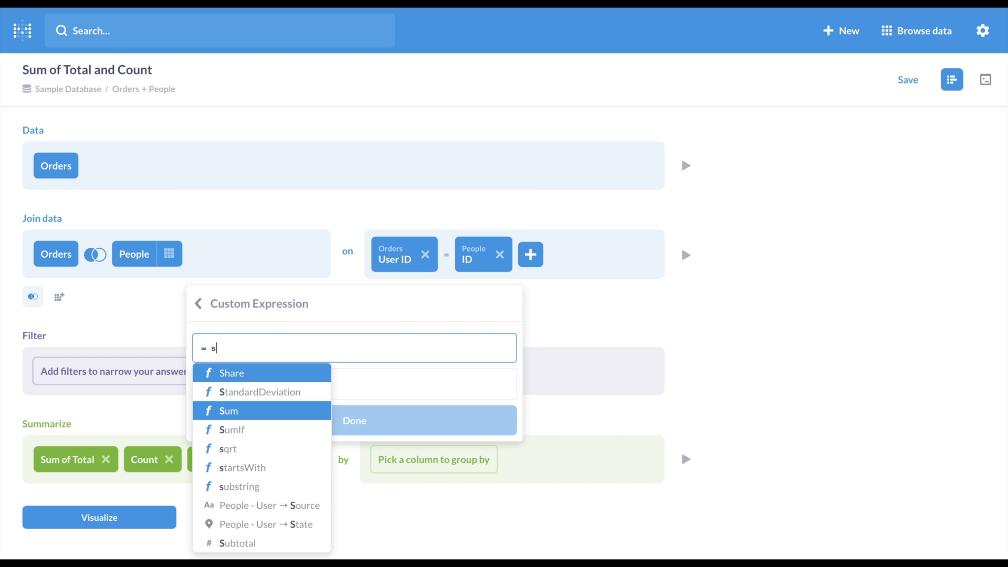
Enter the expression Sum([Total])/Count() and return to the Metabase home page
{"action": "left_click", "coordinate": [229, 411]}
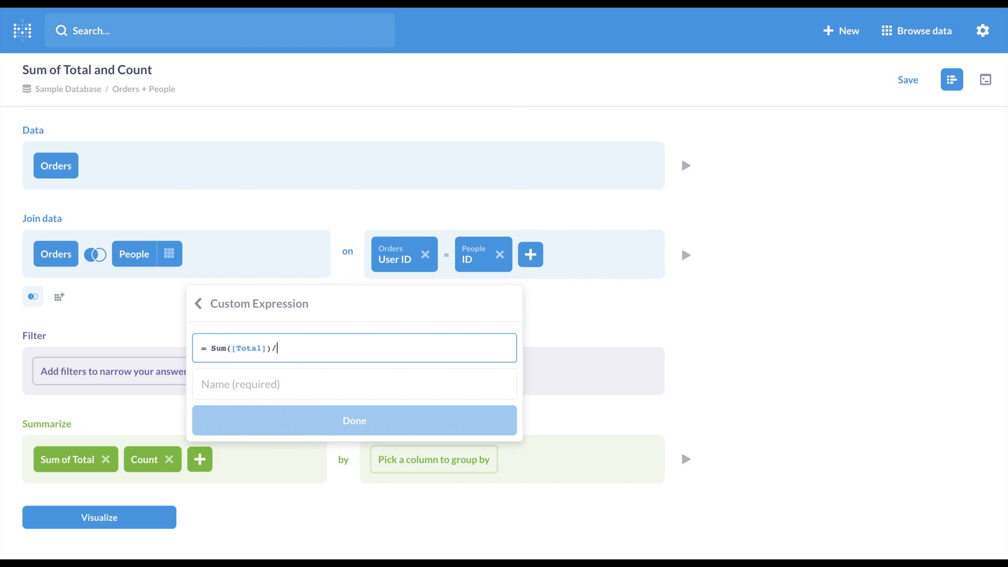
{"action": "type", "text": "Count()"}
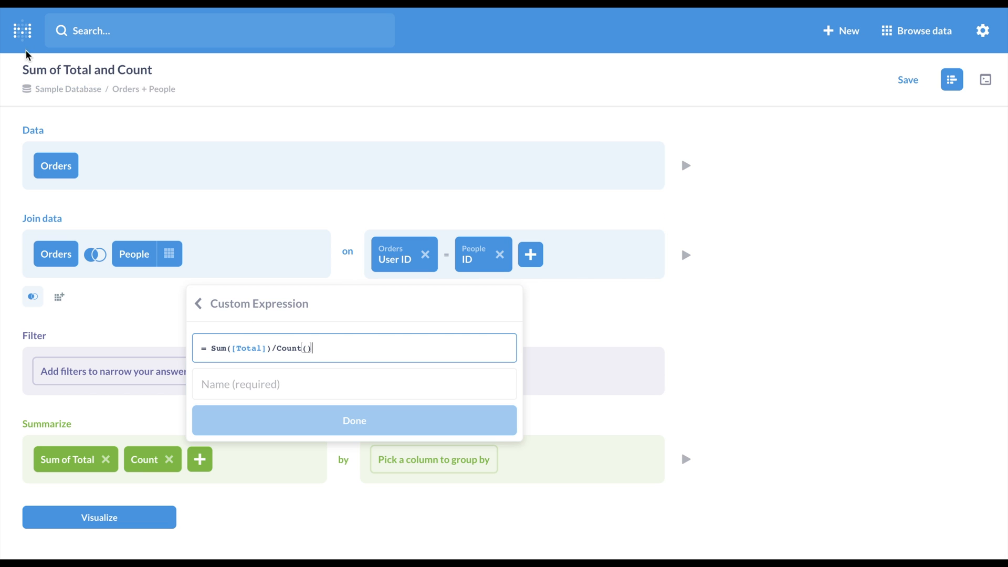
{"action": "left_click", "coordinate": [22, 30]}
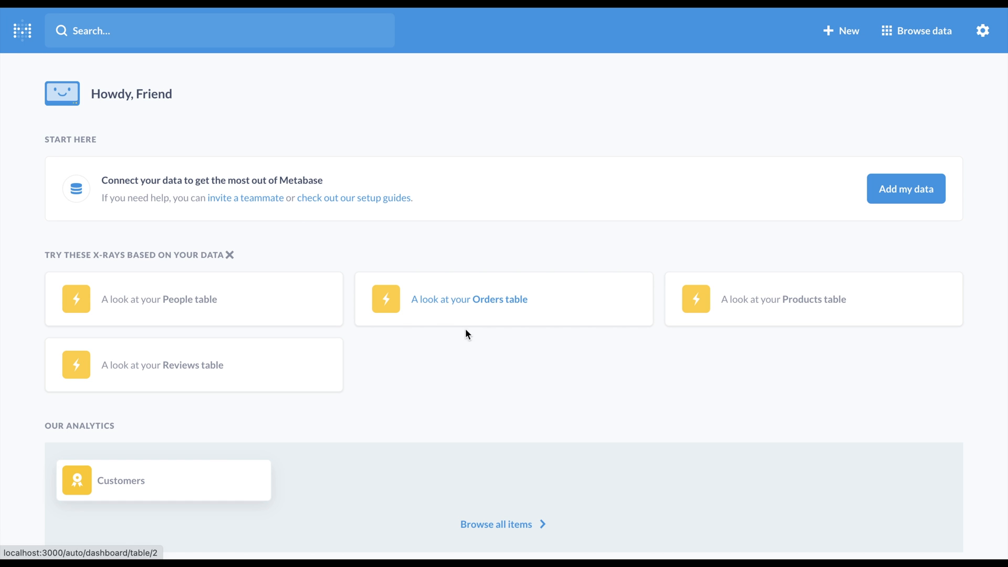
{"action": "mouse_move", "coordinate": [497, 352]}
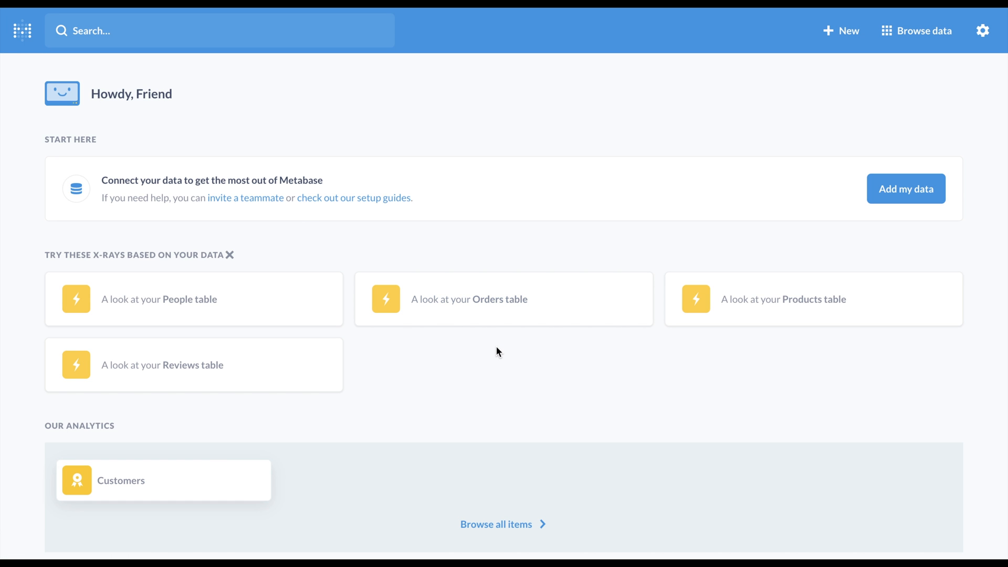